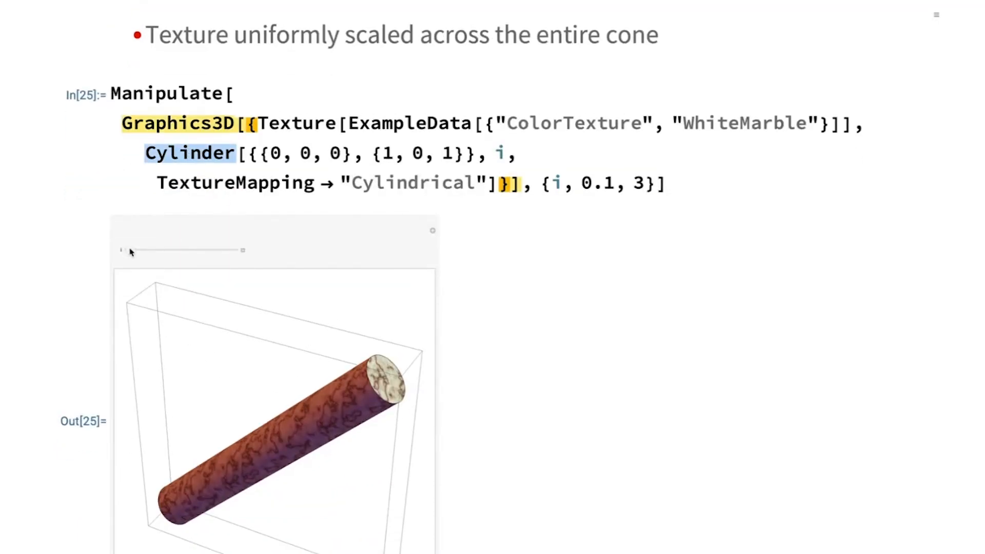
# Step: Advance to the slide showing the Earth-textured icosahedron with Planar, Cubic and Spherical mappings
pyautogui.moveTo(124, 250); pyautogui.dragTo(143, 251)
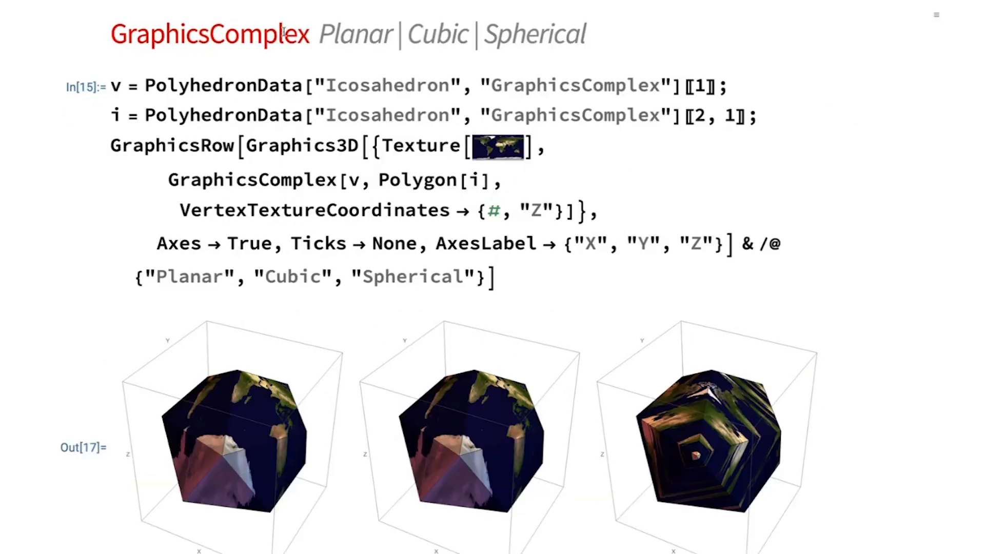
# Step: Advance to the checkerboard BSplineSurface pipe slide comparing UVWrap, UVUnifiedWrap and UVUnifiedWrapStretch
pyautogui.moveTo(317, 34); pyautogui.dragTo(584, 33)
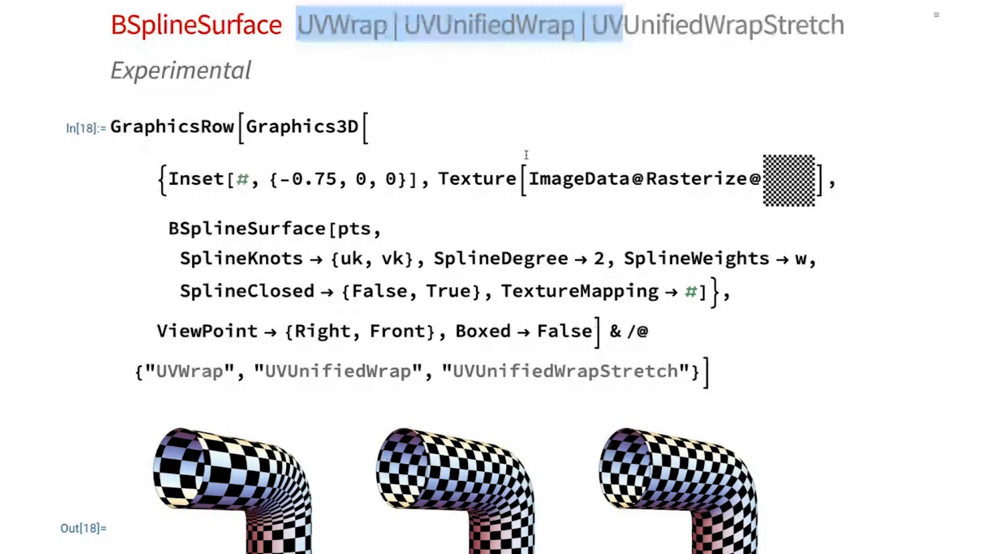
pyautogui.scroll(-3)
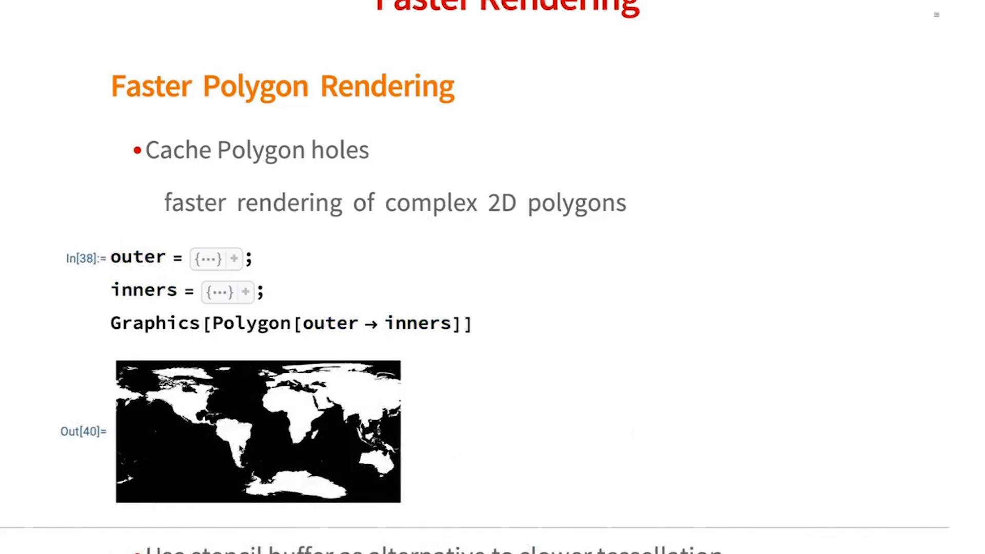
pyautogui.moveTo(307, 451)
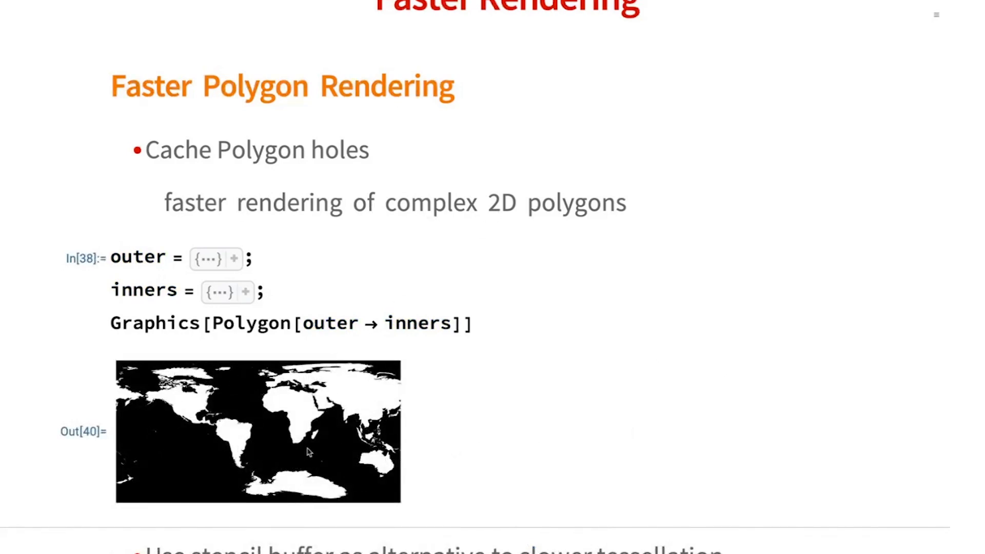
# Step: Scroll down through the Faster Polygon Rendering world-map slide
pyautogui.scroll(-3)
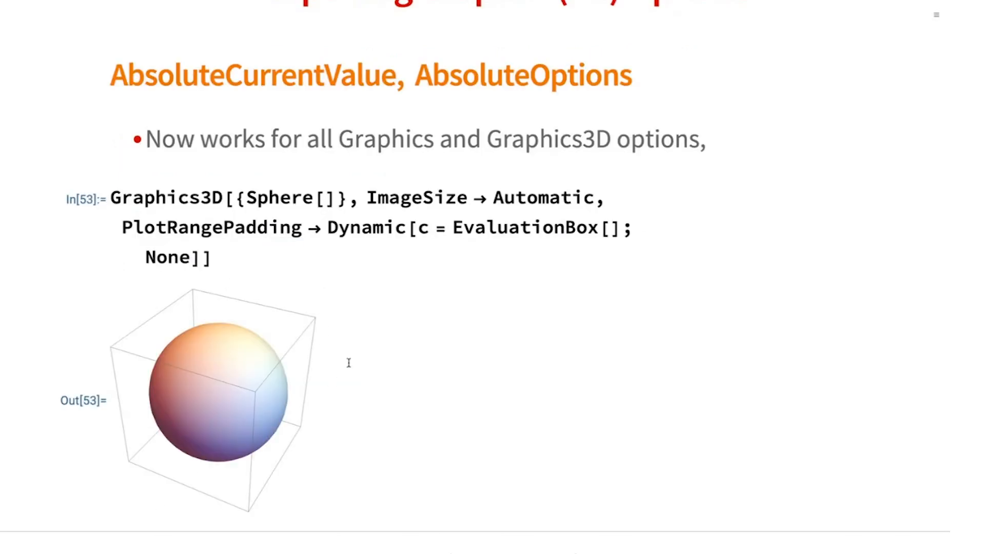
# Step: Scroll the AbsoluteCurrentValue sphere slide, then reach the Visualize3DView interaction slide
pyautogui.scroll(-3)
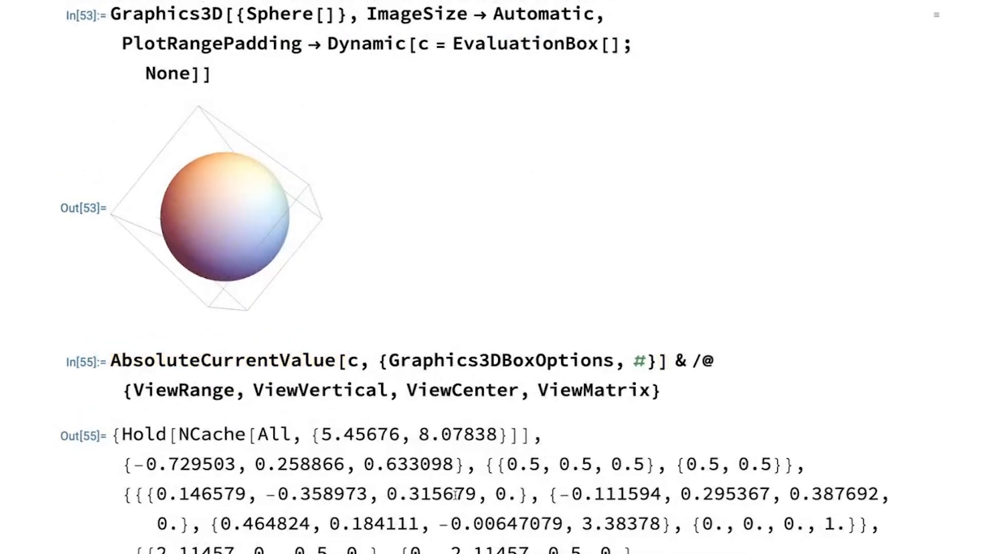
pyautogui.moveTo(214, 220); pyautogui.dragTo(302, 216)
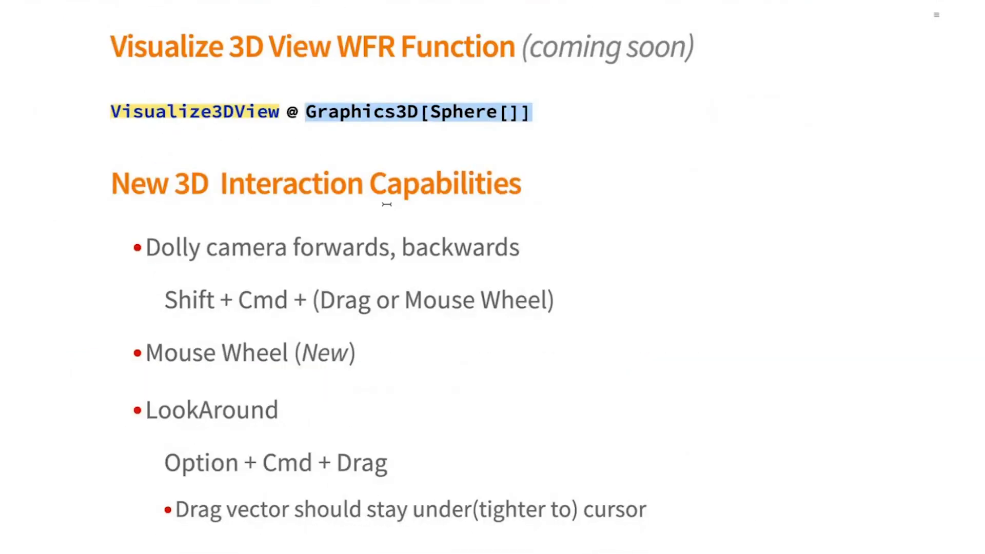
pyautogui.moveTo(285, 244)
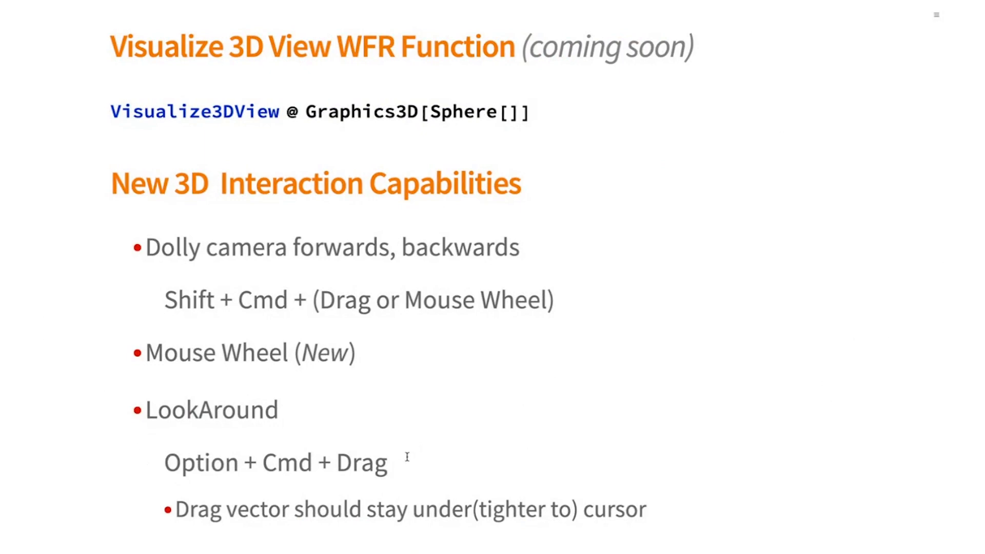
pyautogui.moveTo(163, 462); pyautogui.dragTo(389, 462)
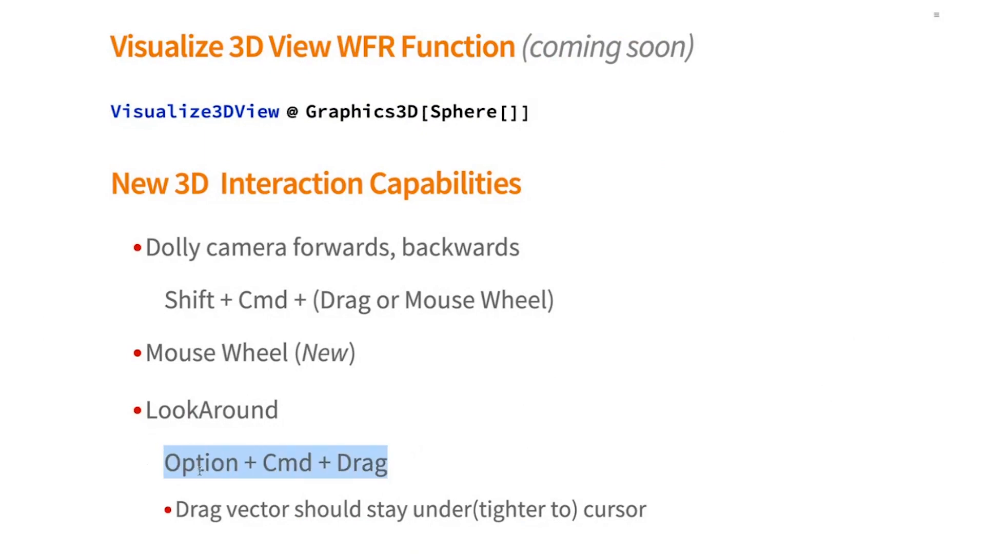
pyautogui.click(215, 157)
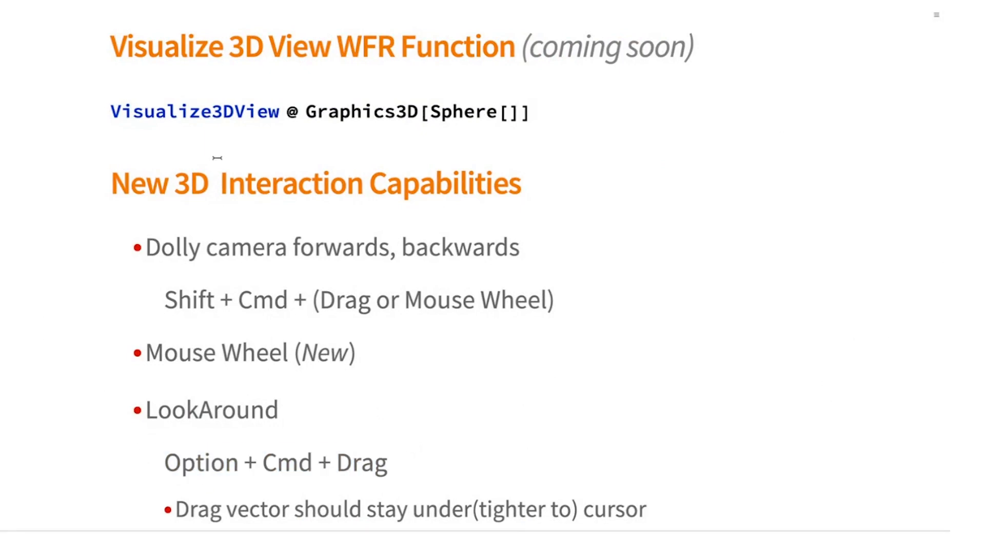
pyautogui.moveTo(313, 162)
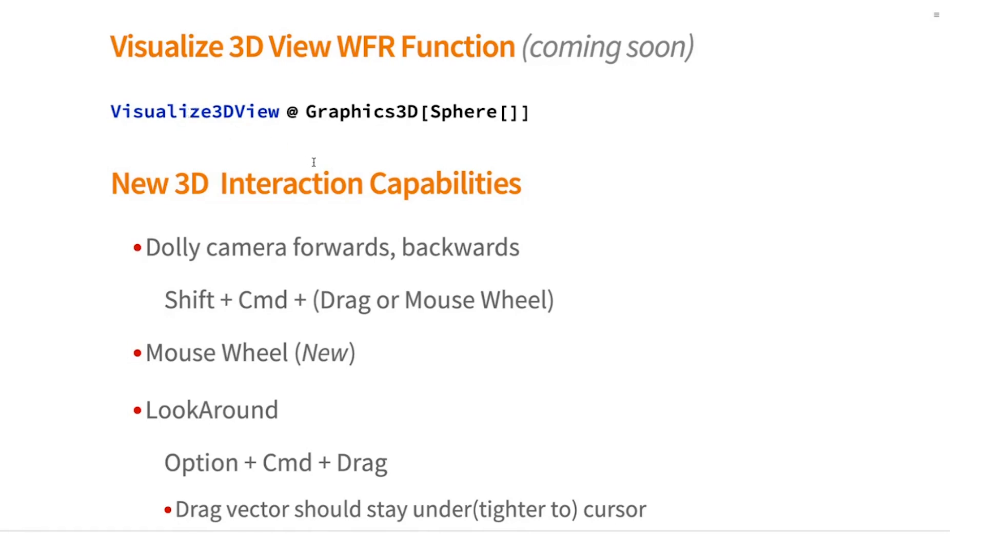
pyautogui.moveTo(324, 539)
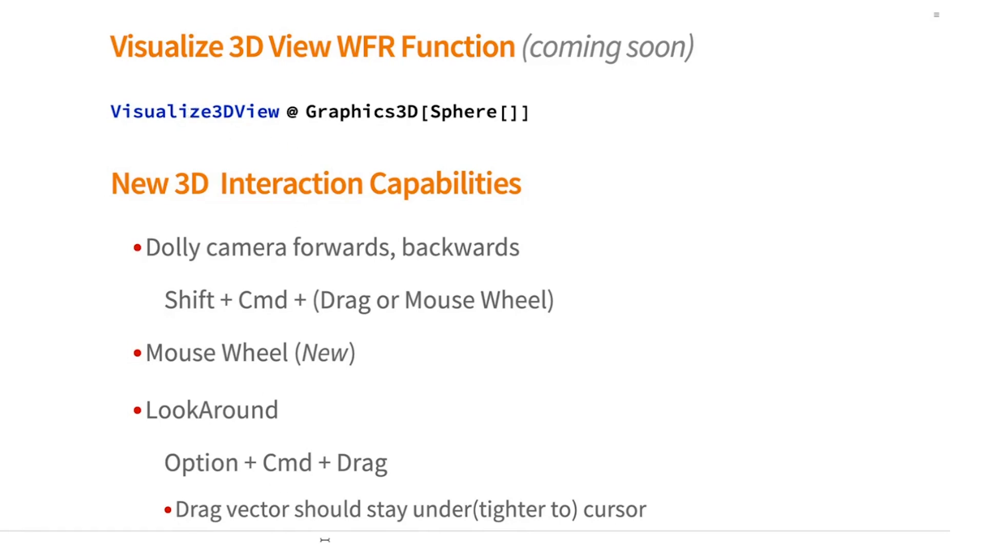
pyautogui.moveTo(109, 112); pyautogui.dragTo(530, 112)
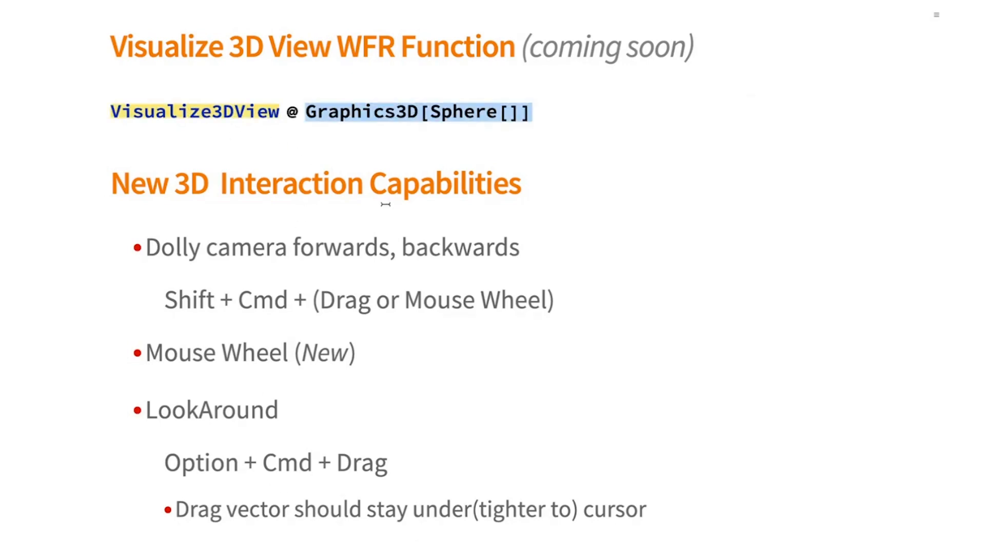